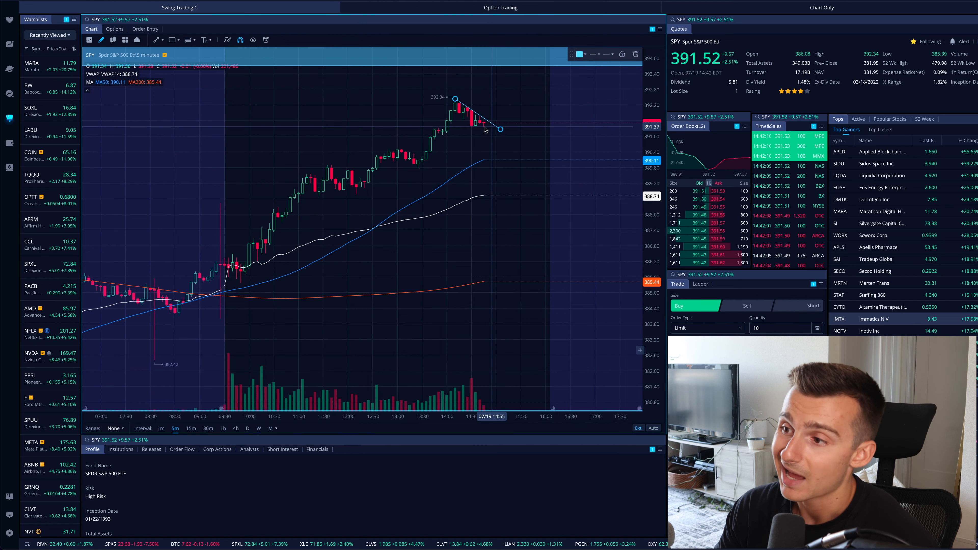
pyautogui.moveTo(512, 172)
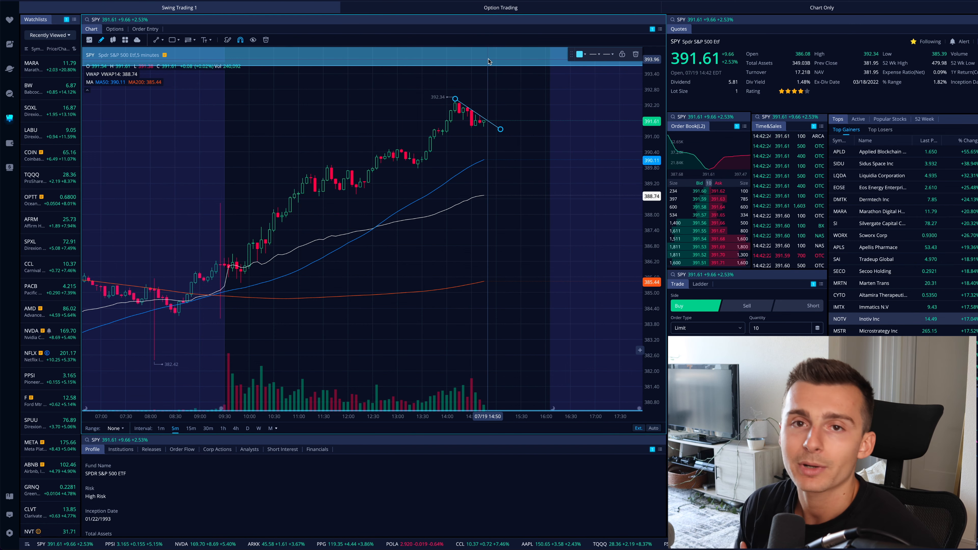
pyautogui.moveTo(522, 133)
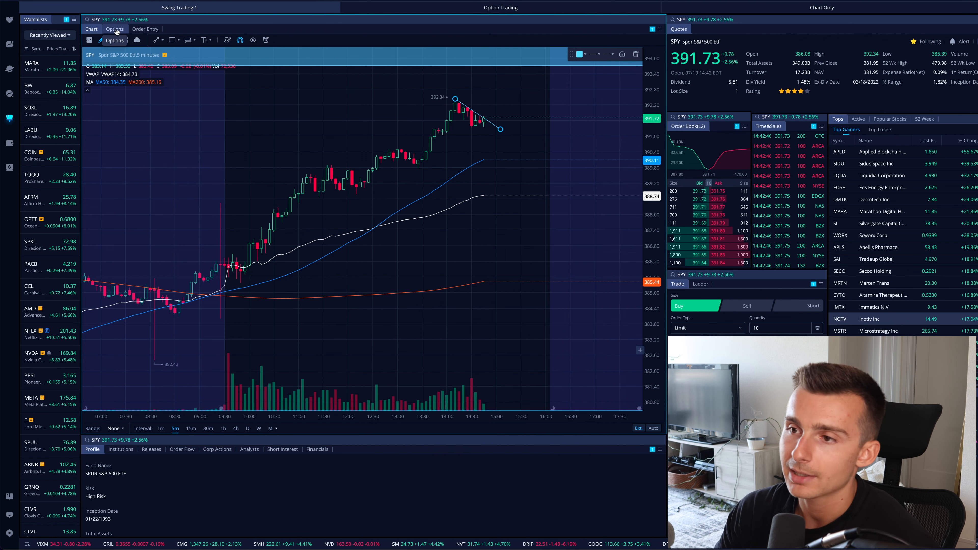
# Switch SPY from the price chart to the options chain, then browse the Add Widgets Trade and Quote groups
pyautogui.click(115, 30)
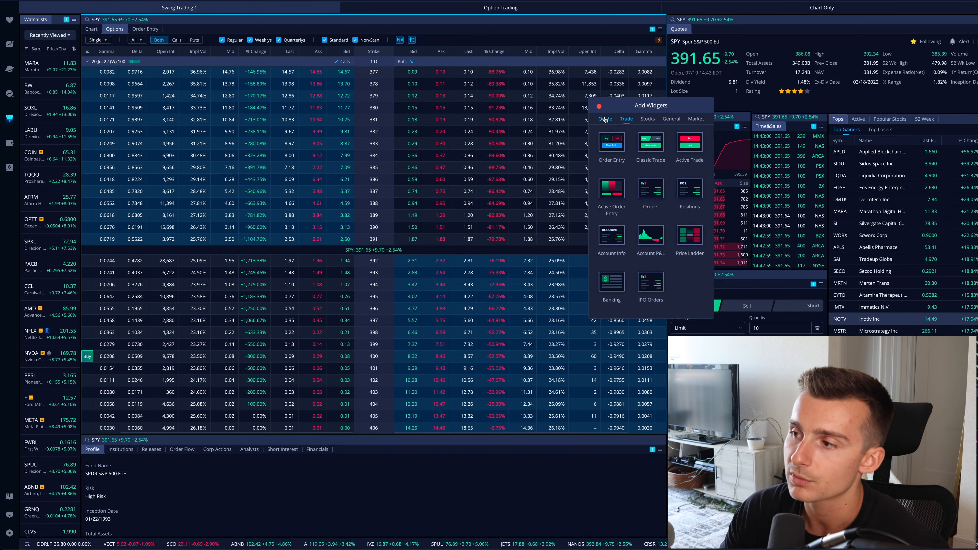
pyautogui.click(603, 119)
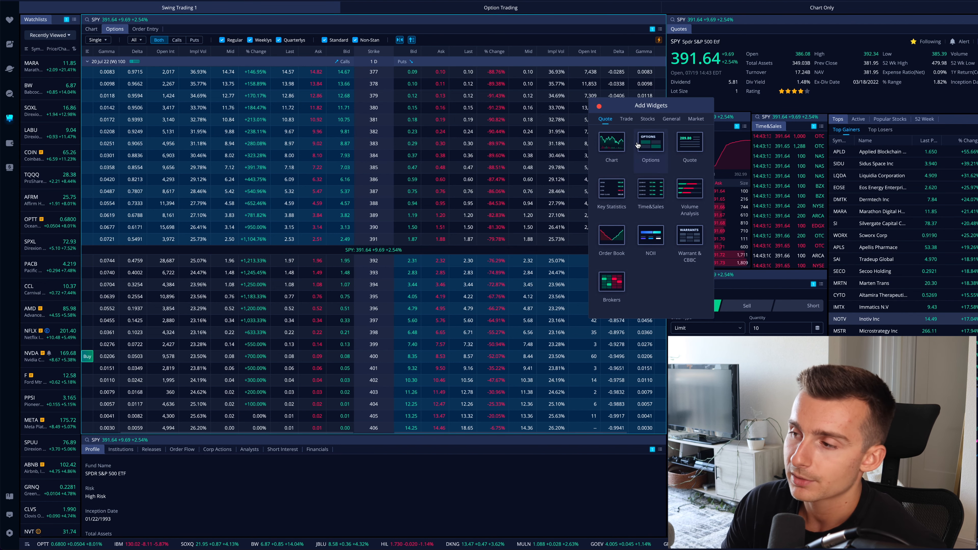
pyautogui.click(626, 119)
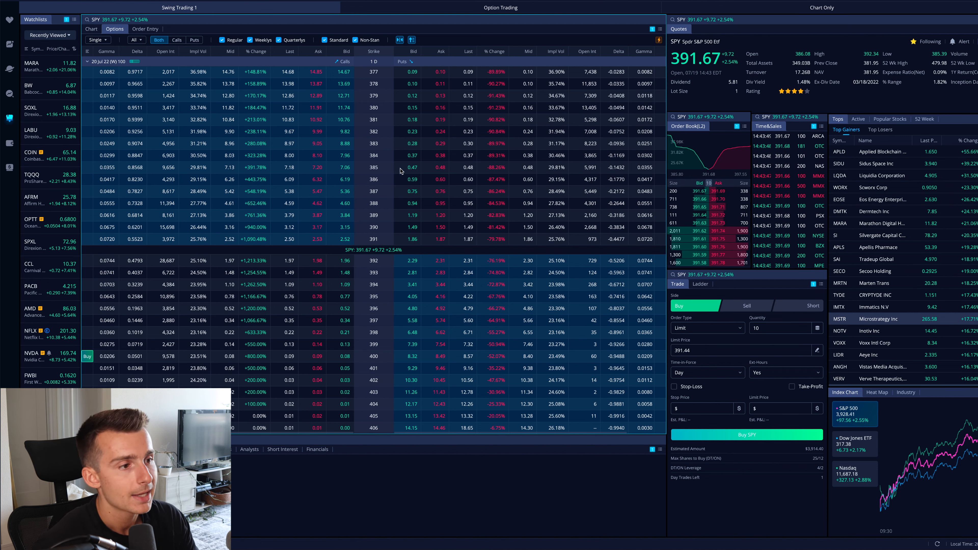
pyautogui.moveTo(444, 170)
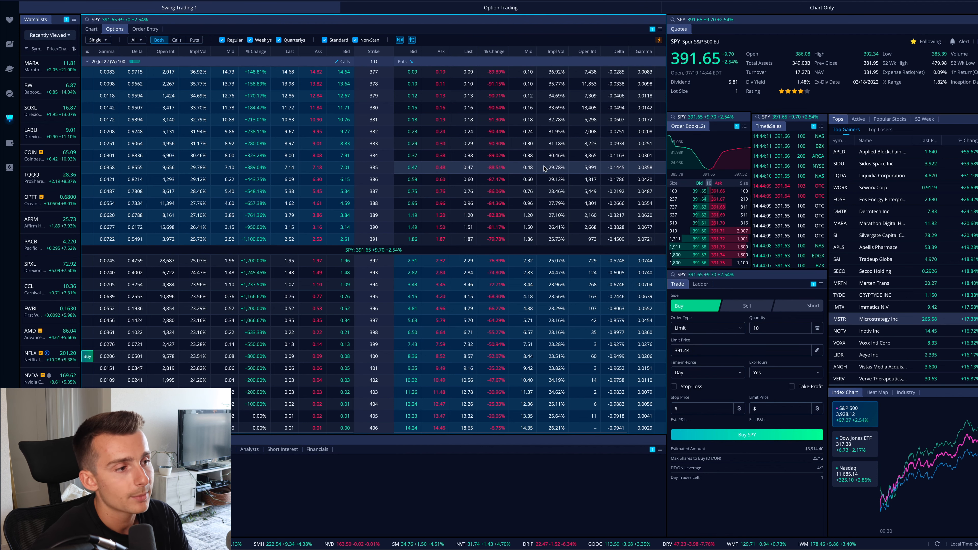
# Pick the 385 strike put from the 20 Jul 22 chain into the trade ticket
pyautogui.click(412, 167)
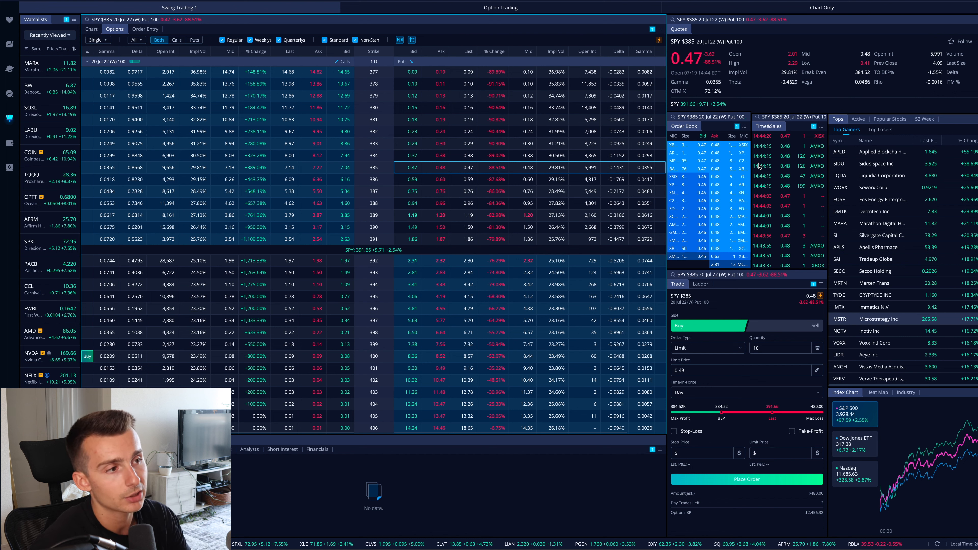
pyautogui.moveTo(636, 14)
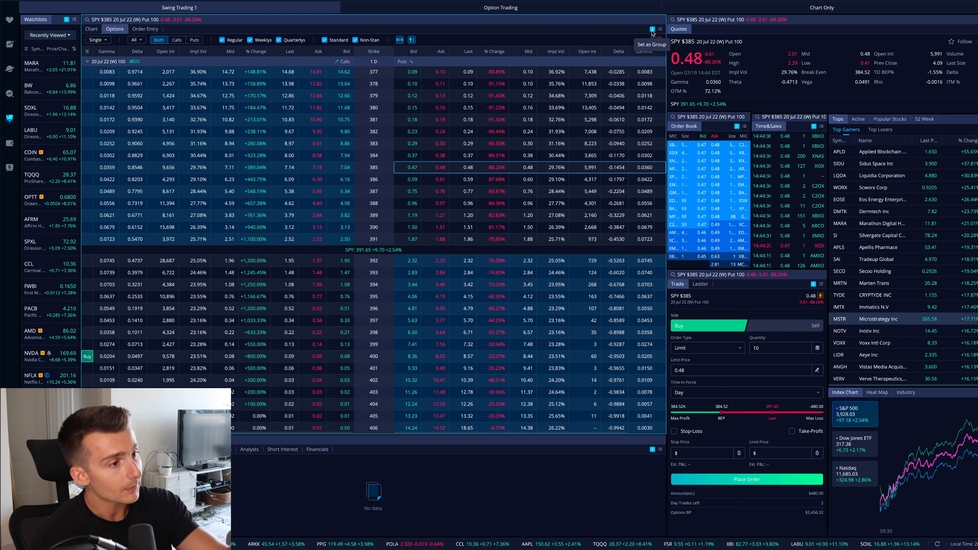
pyautogui.click(90, 28)
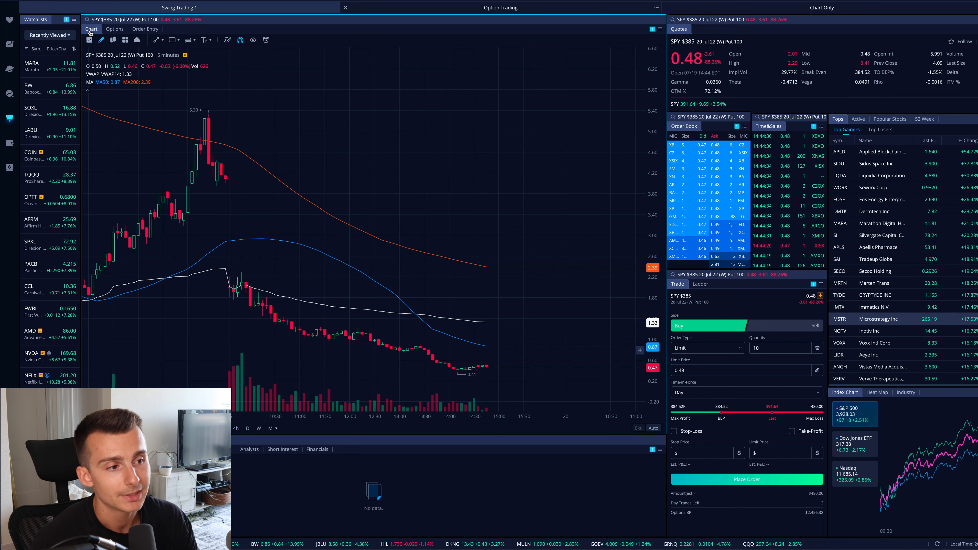
pyautogui.moveTo(320, 345)
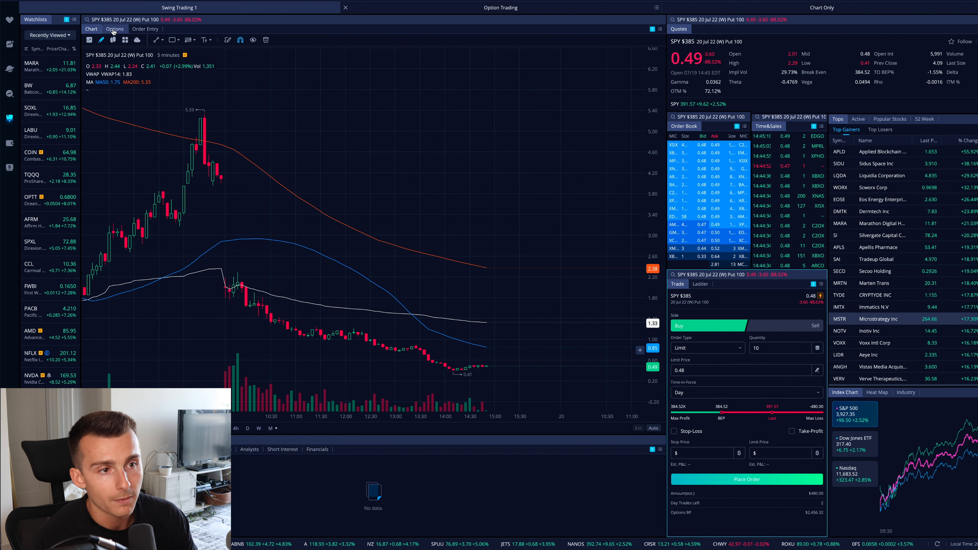
pyautogui.click(115, 28)
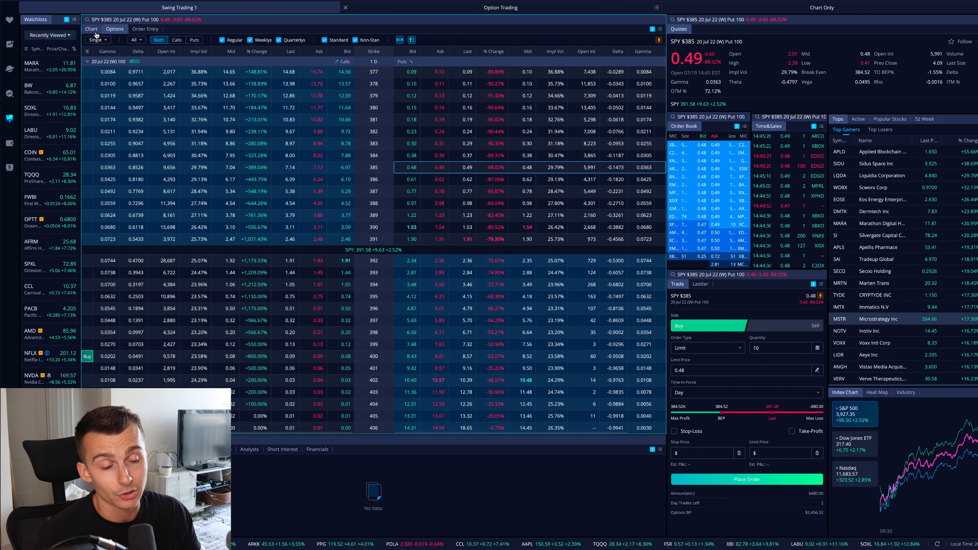
# Show the SPY 385 put's price chart
pyautogui.click(91, 29)
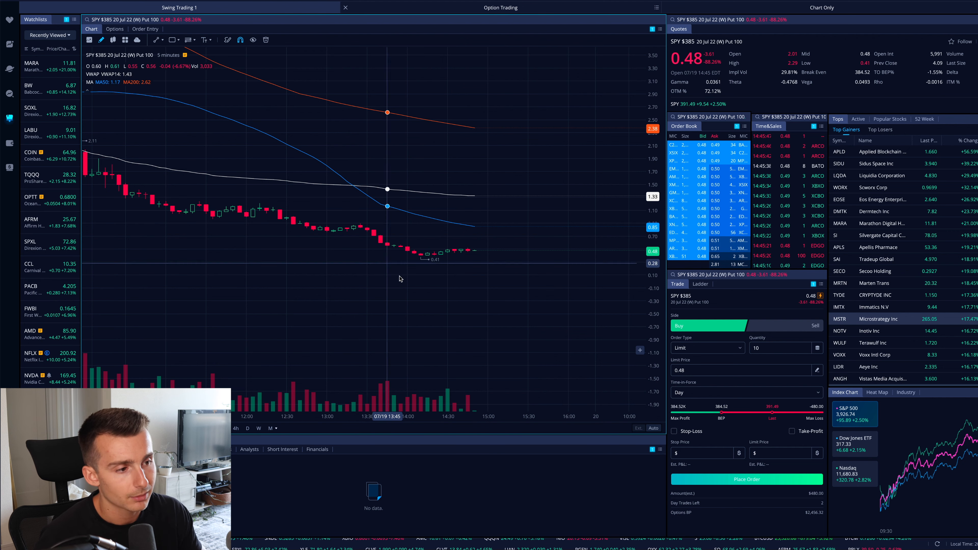
pyautogui.moveTo(464, 267)
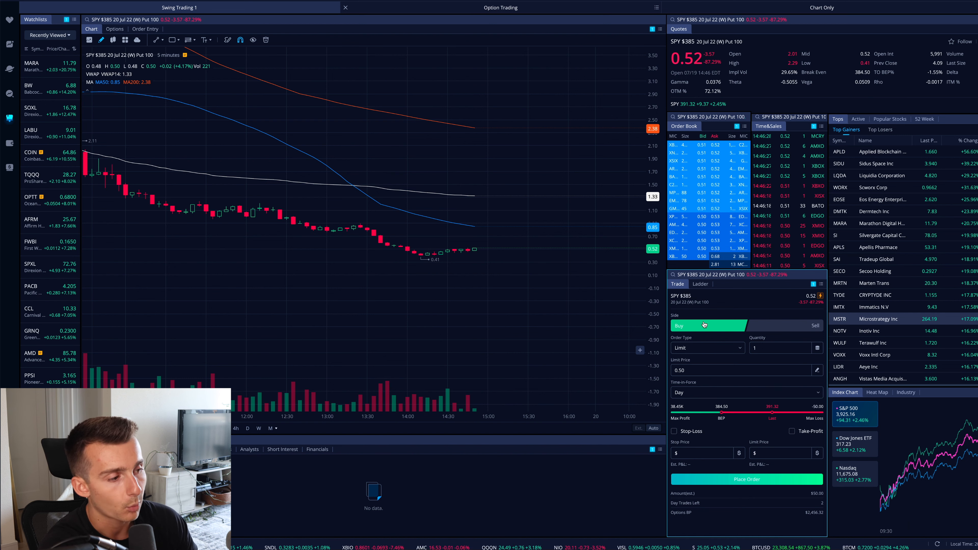
# Keep the ticket a buy and attach a $0.40 stop-loss and $0.70 take-profit in dollar prices
pyautogui.click(705, 347)
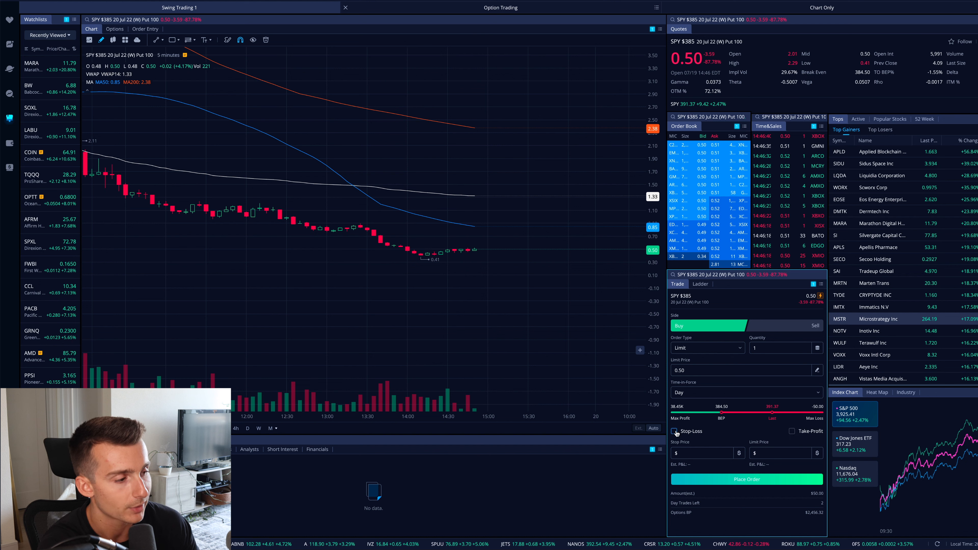
pyautogui.click(675, 431)
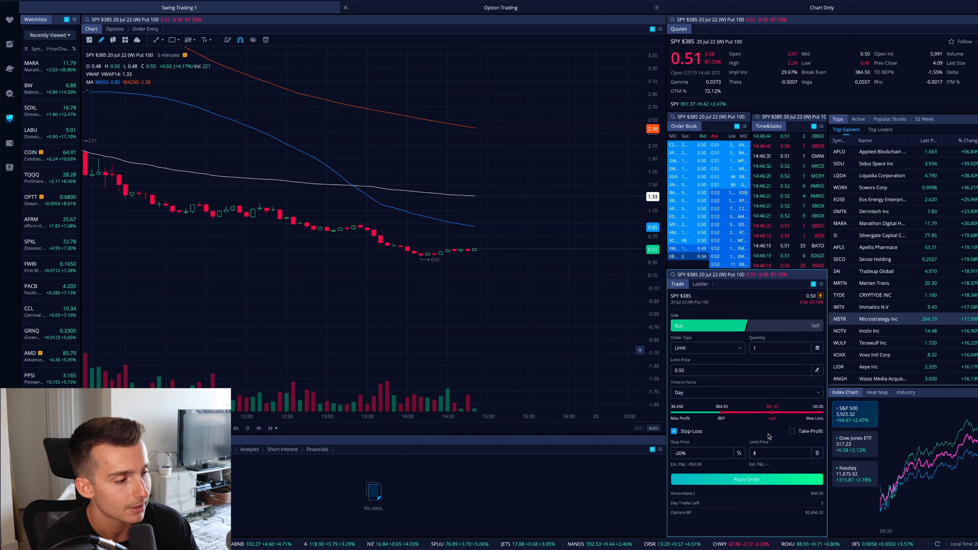
pyautogui.click(792, 431)
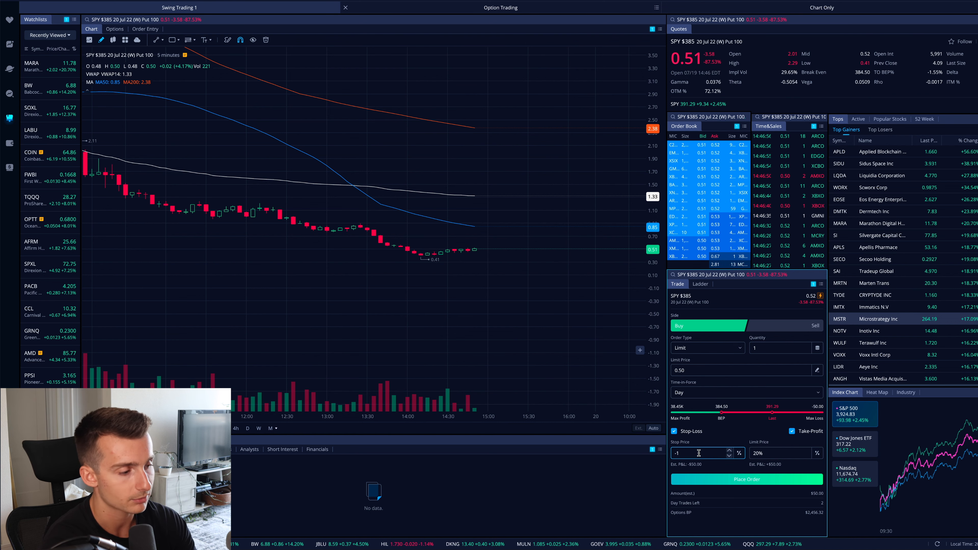
pyautogui.write('-10.00%')
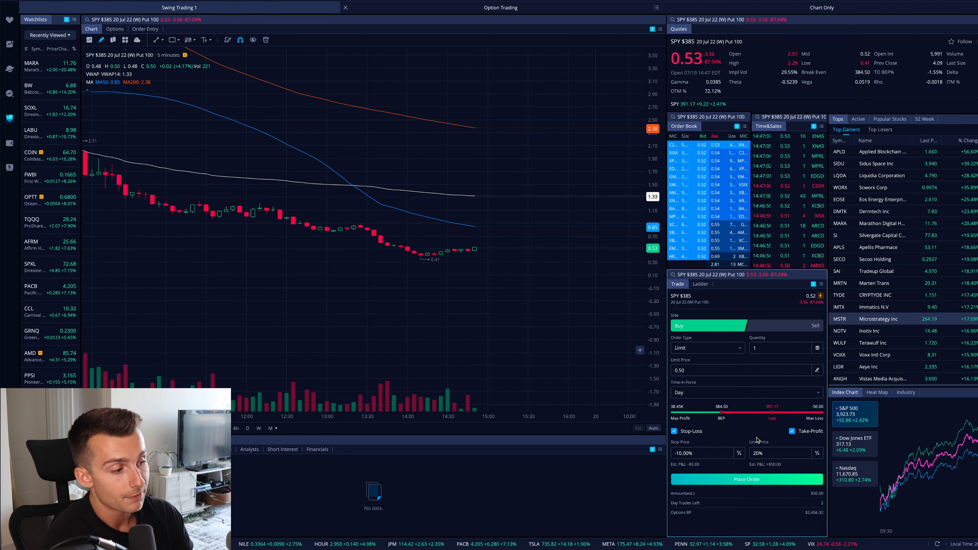
pyautogui.moveTo(739, 454)
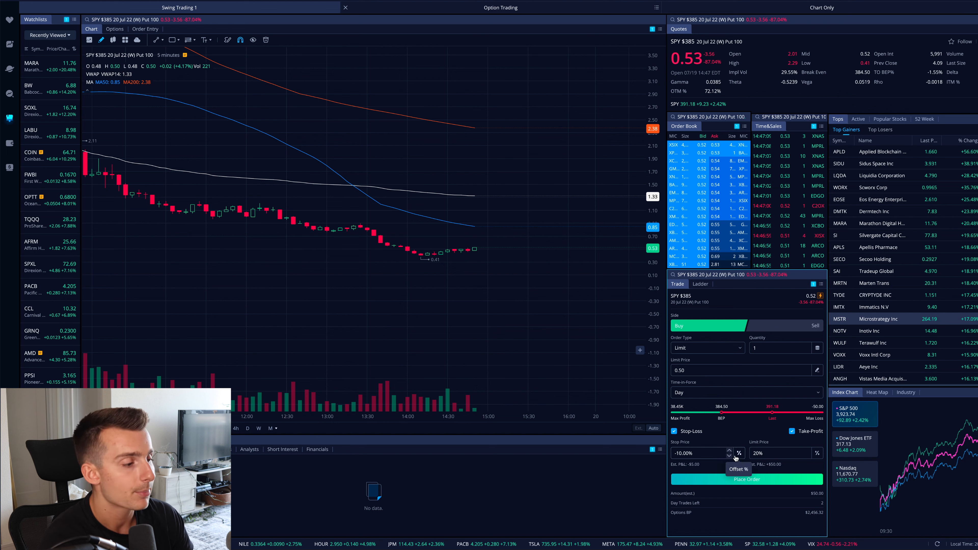
pyautogui.click(739, 453)
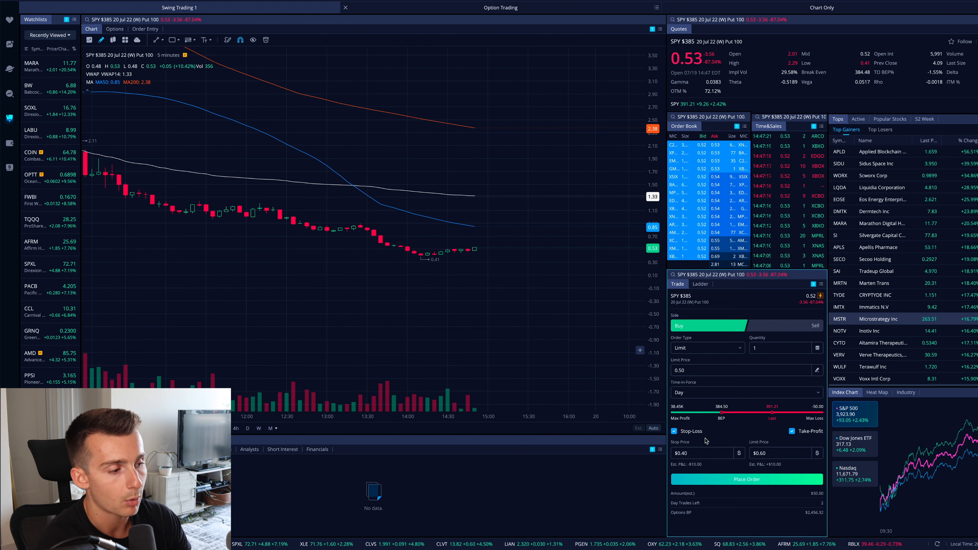
pyautogui.click(780, 453)
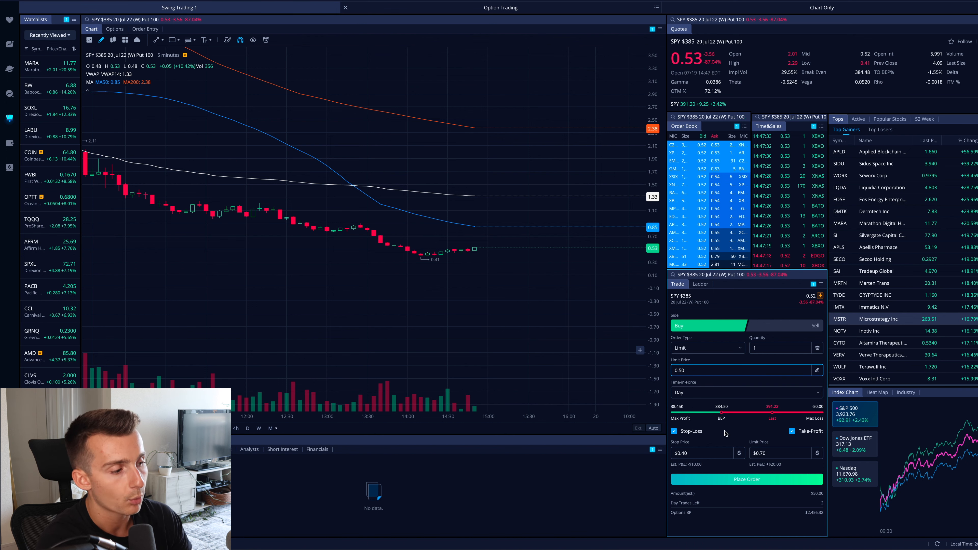
# Submit and confirm the one-contract SPY 385 put buy at $0.50 with its brackets
pyautogui.click(746, 479)
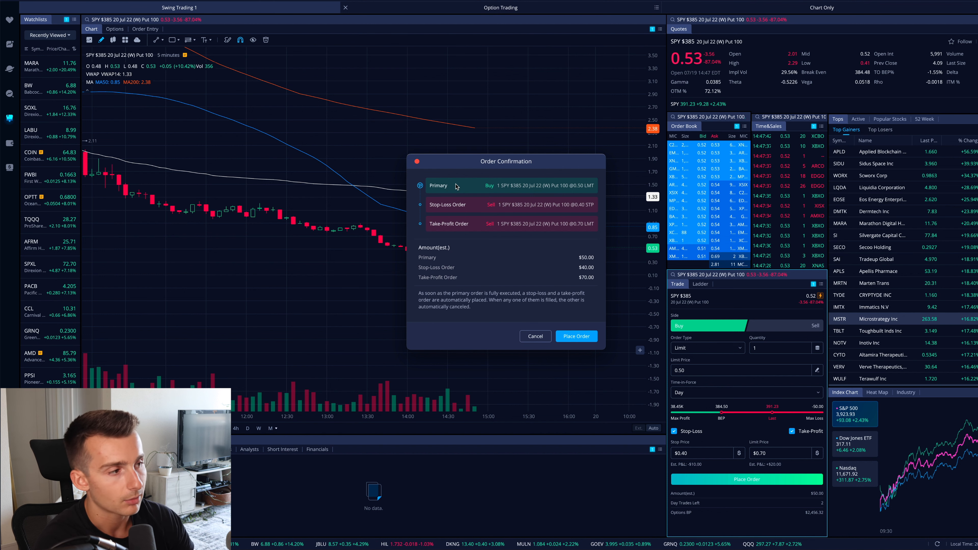
pyautogui.click(575, 336)
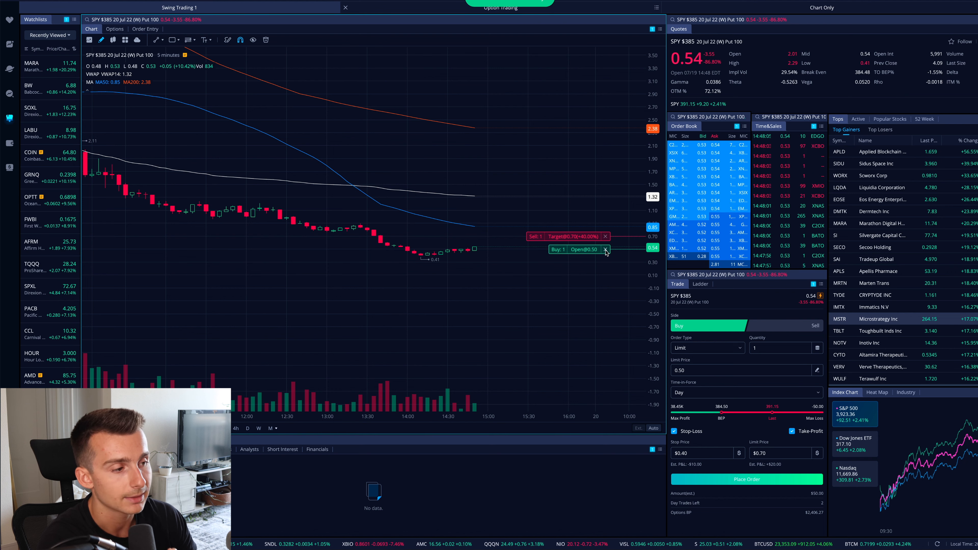
# Cancel the open put buy order from the chart and bring up the Order Entry view
pyautogui.click(606, 249)
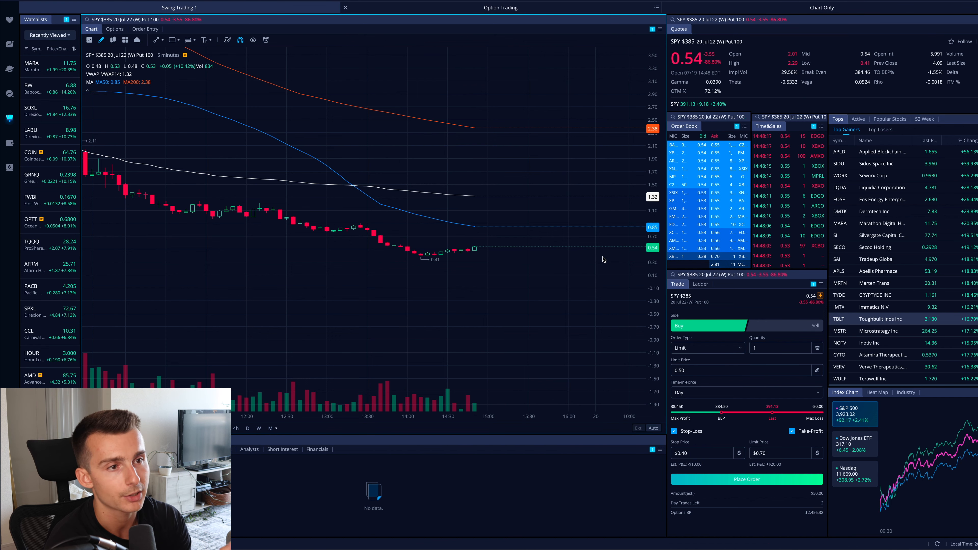
pyautogui.click(145, 29)
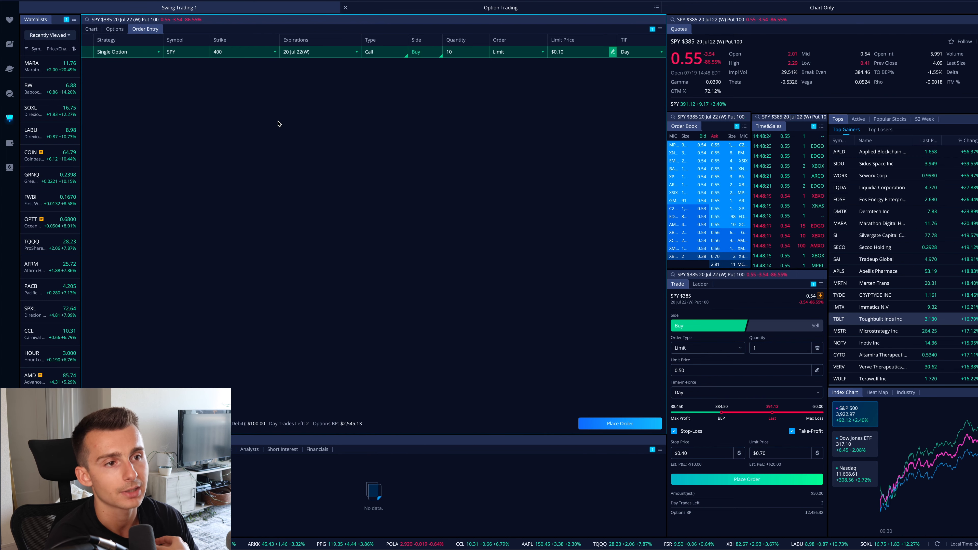
# Toggle between the SPY options chain and the price chart to show the 20 Jul 22 expiry chain
pyautogui.click(115, 28)
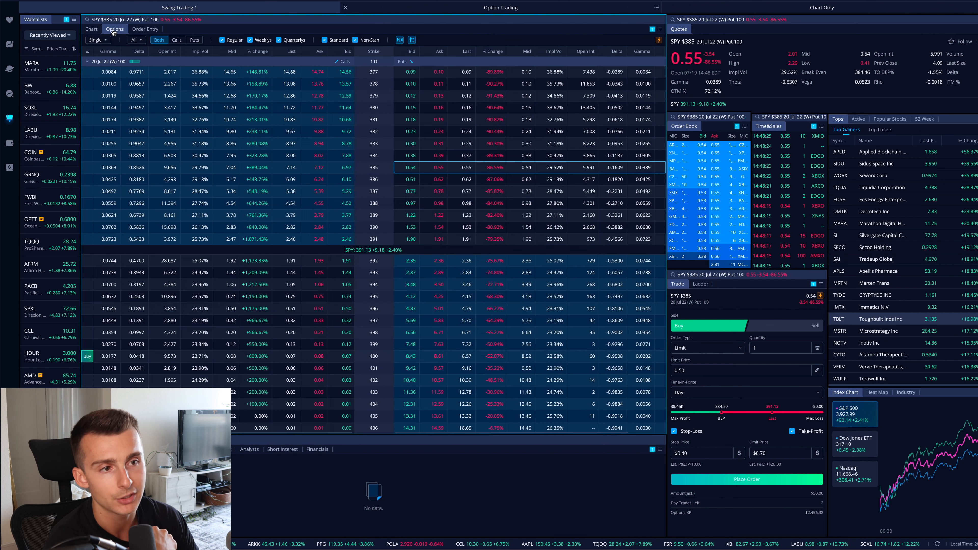
pyautogui.click(90, 28)
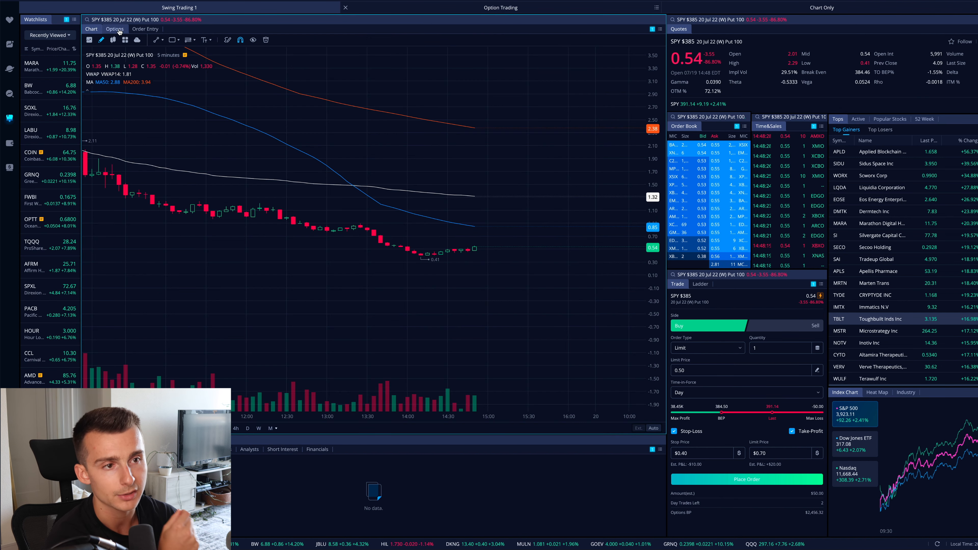
pyautogui.click(115, 29)
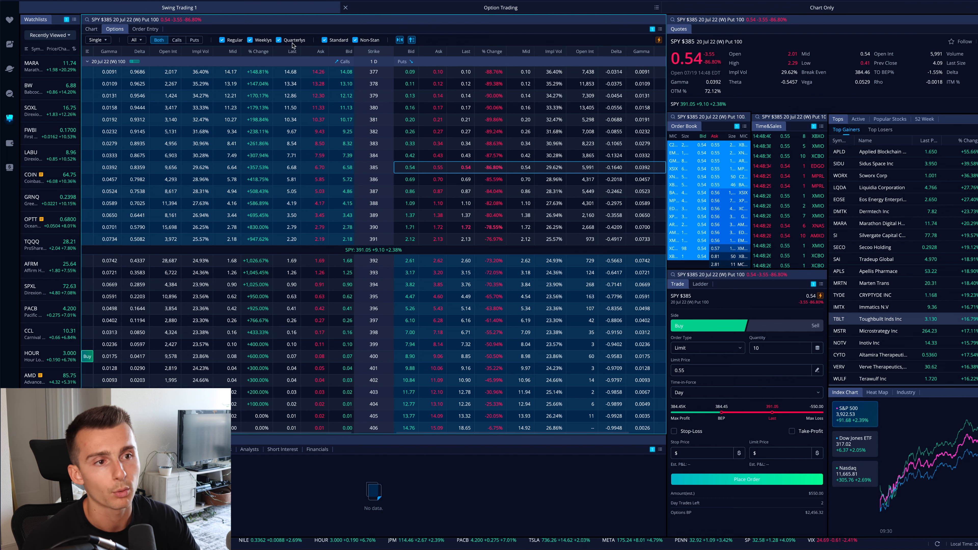
pyautogui.click(91, 29)
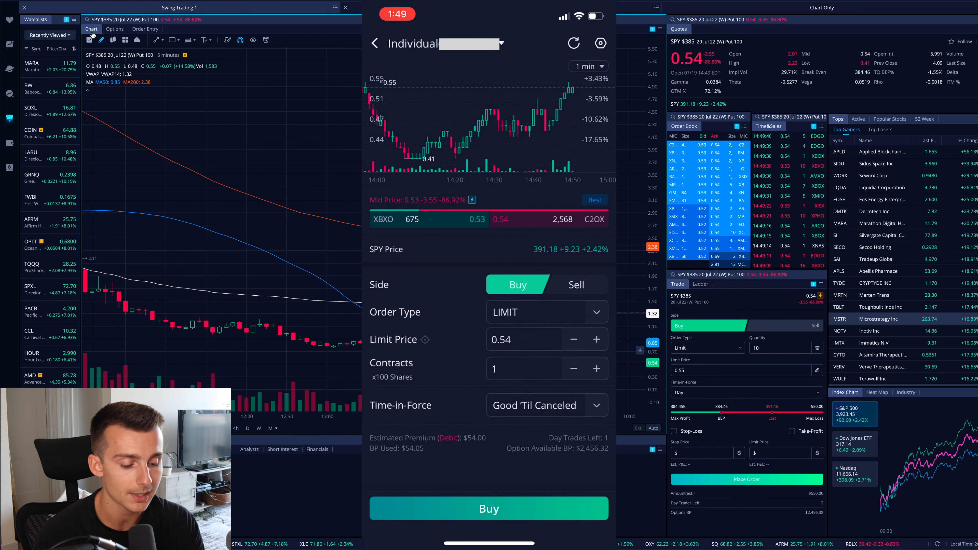
# Show the mobile order type list with Simple and Group Orders
pyautogui.click(546, 312)
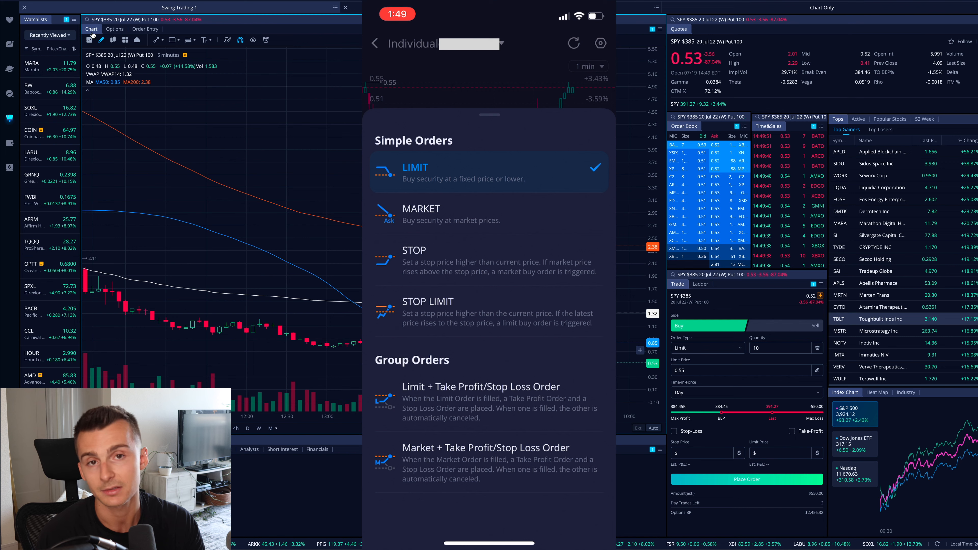
# Choose Market + Take Profit/Stop Loss and review the 0.55 take-profit and 0.49 stop-loss sub-orders
pyautogui.click(486, 464)
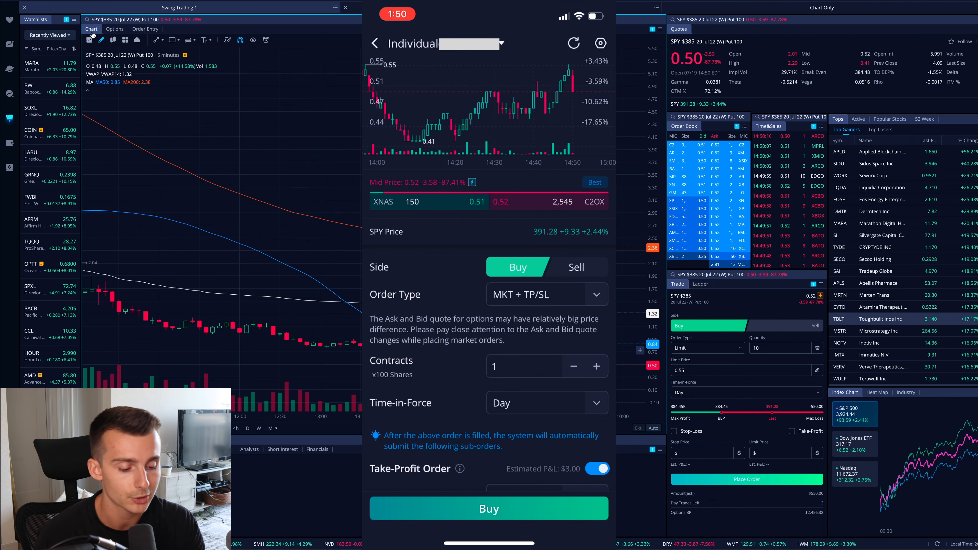
pyautogui.scroll(-3)
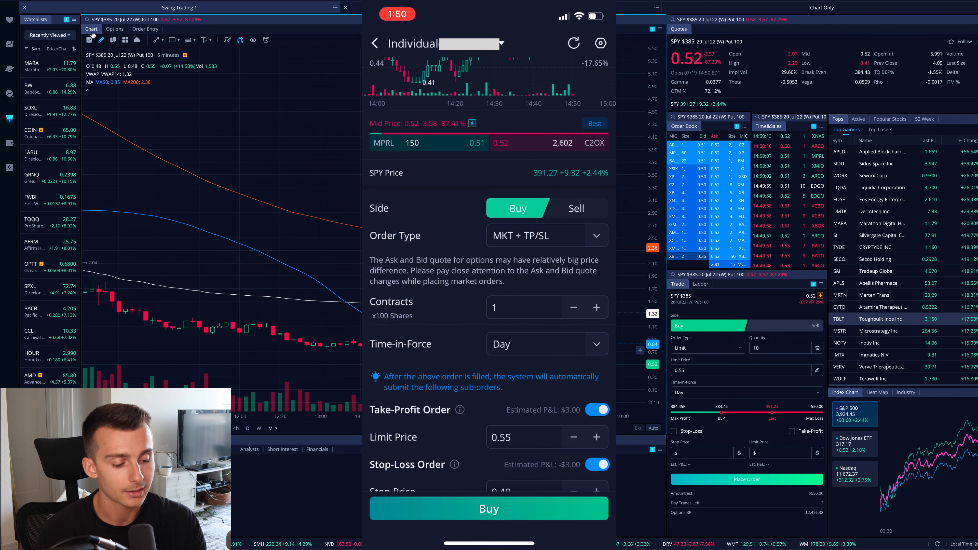
pyautogui.scroll(-3)
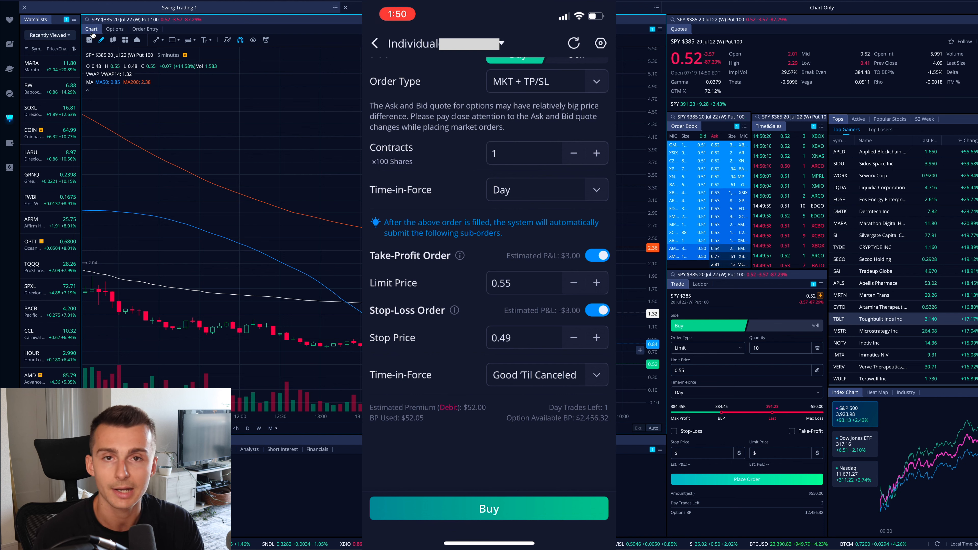
pyautogui.scroll(3)
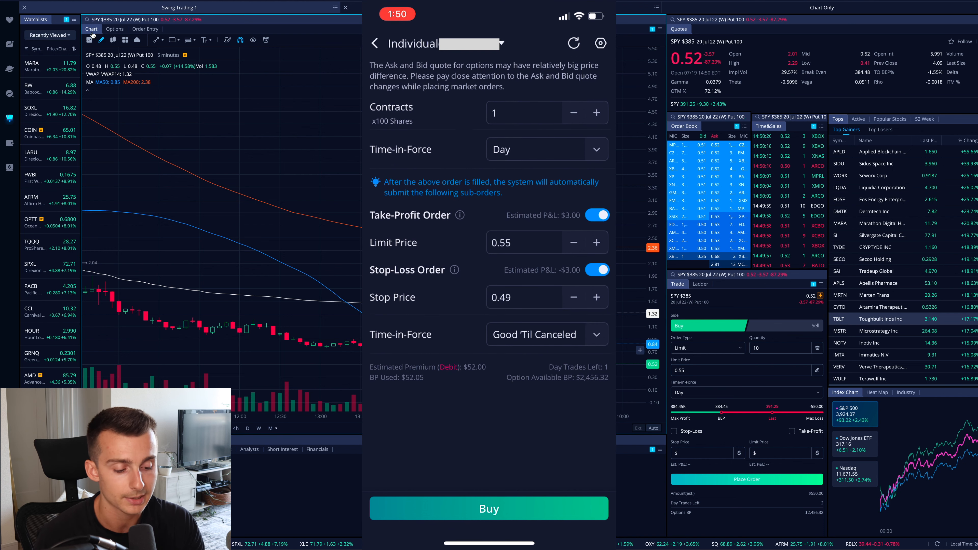